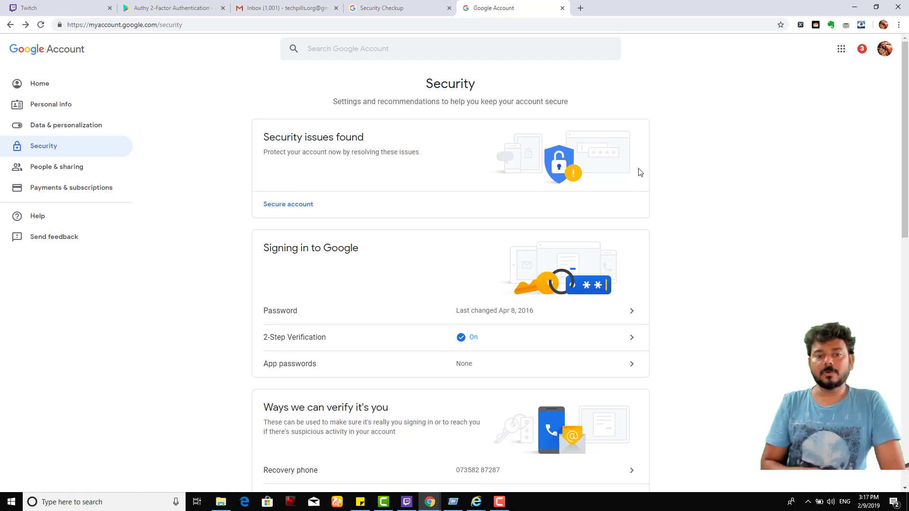
{"action": "mouse_move", "coordinate": [562, 284]}
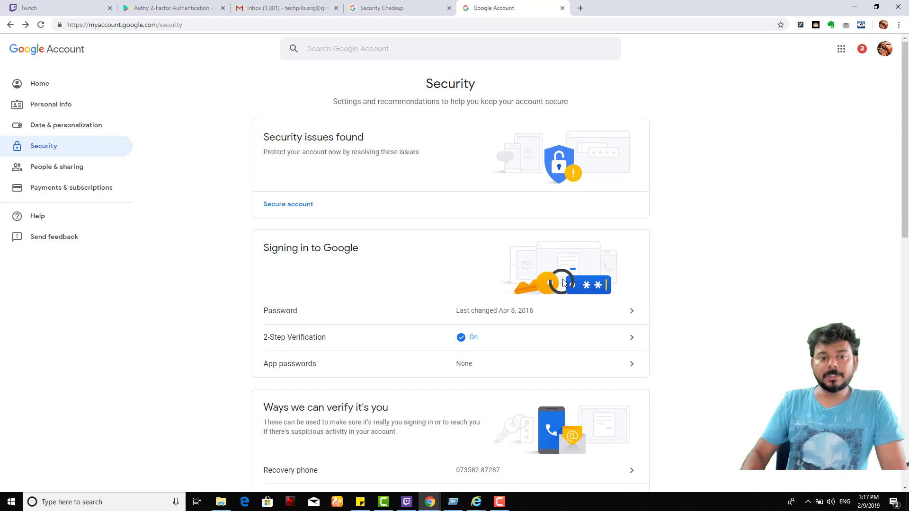
{"action": "mouse_move", "coordinate": [426, 345]}
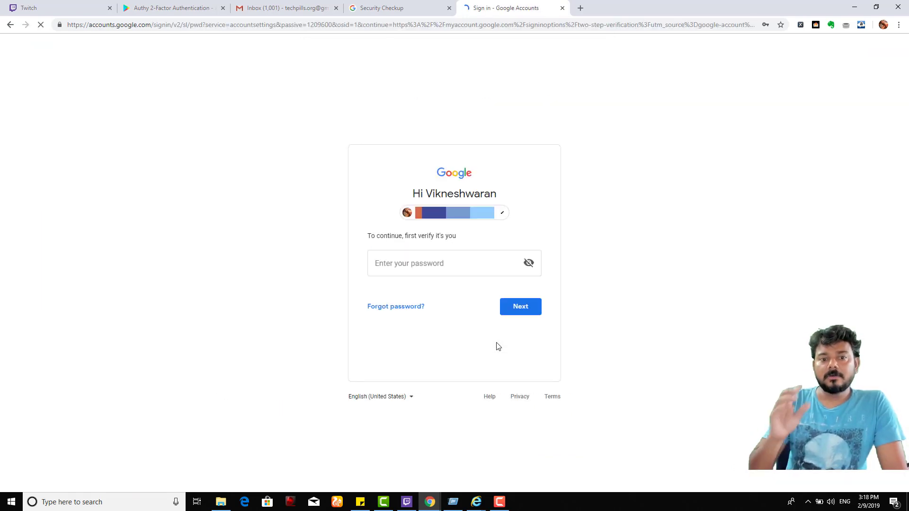
- Re-enter the account password in the sign-in prompt and submit it
{"action": "left_click", "coordinate": [454, 263]}
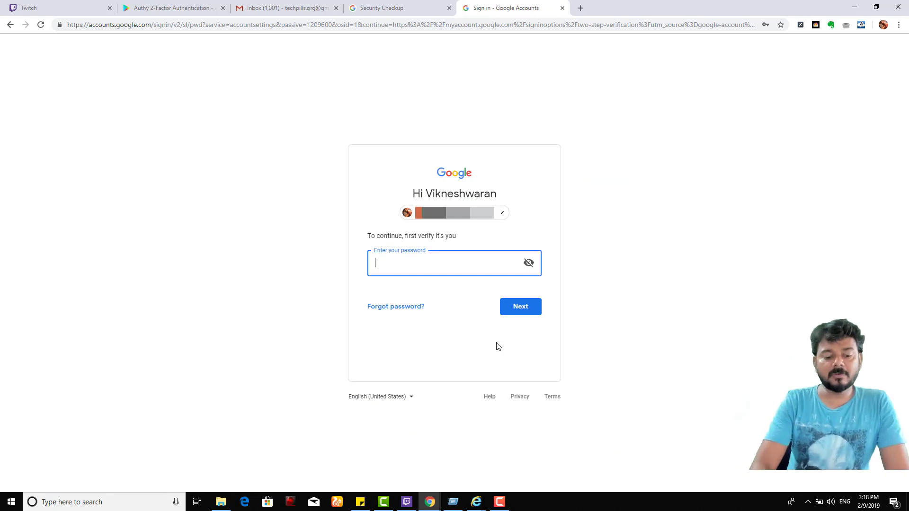
{"action": "type", "text": "password"}
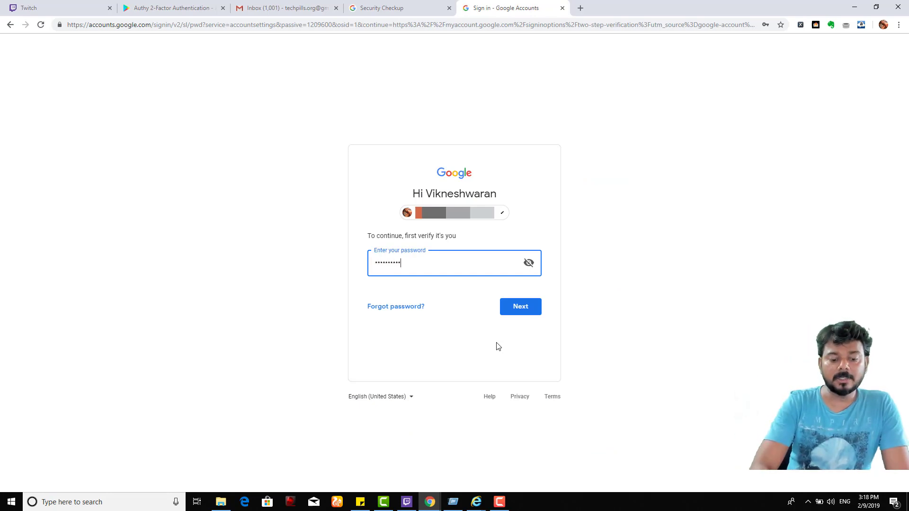
{"action": "left_click", "coordinate": [520, 306]}
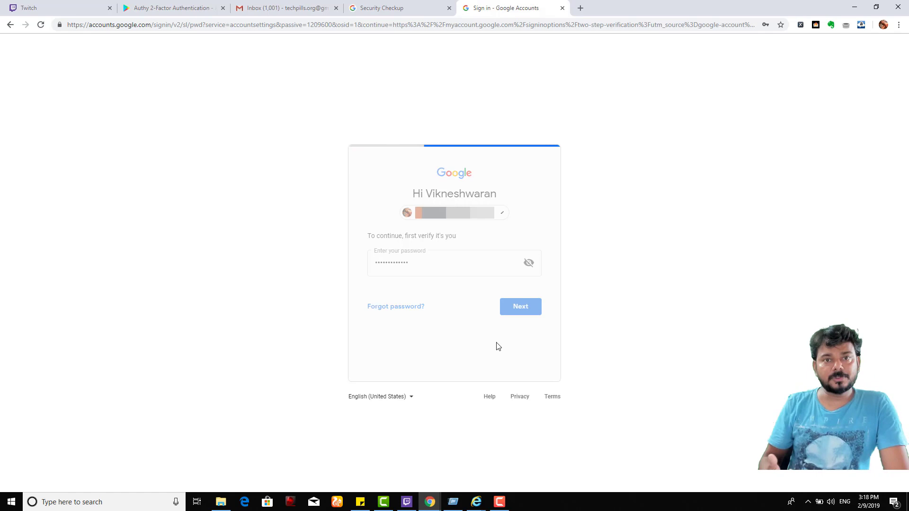
{"action": "left_click", "coordinate": [519, 306]}
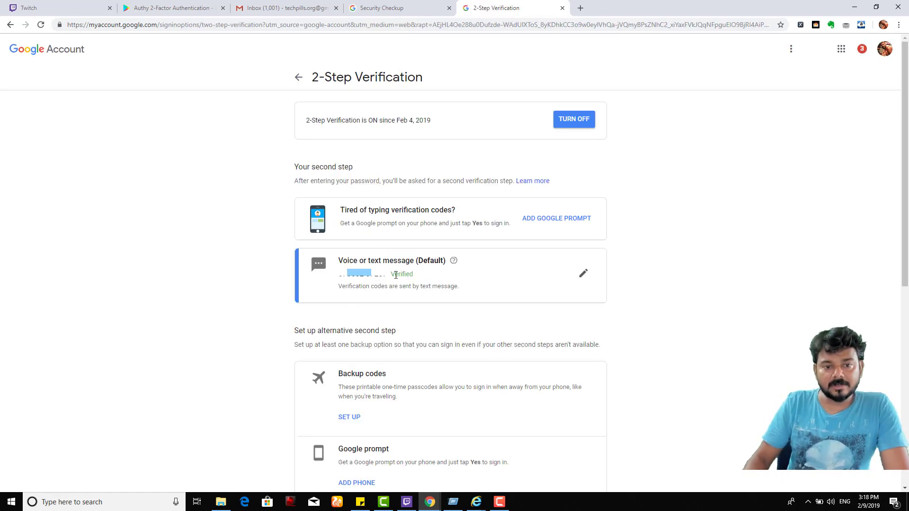
{"action": "mouse_move", "coordinate": [492, 279]}
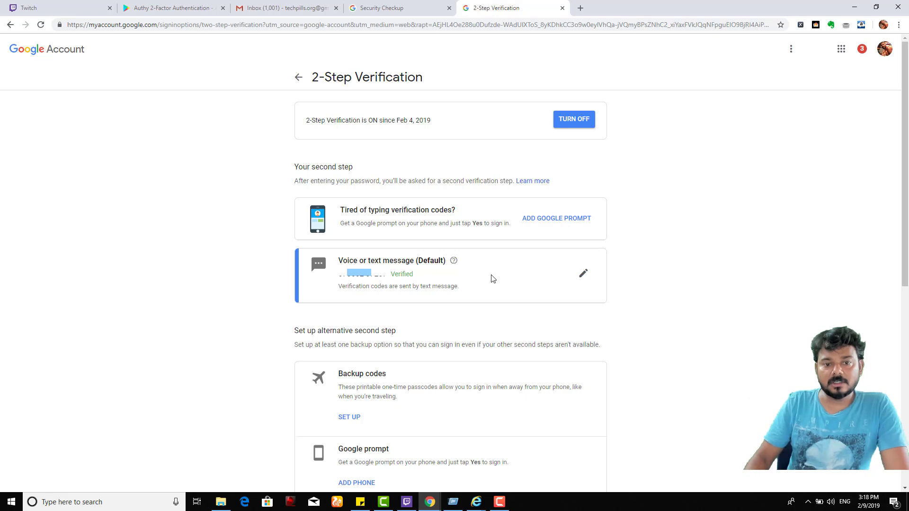
{"action": "mouse_move", "coordinate": [495, 286]}
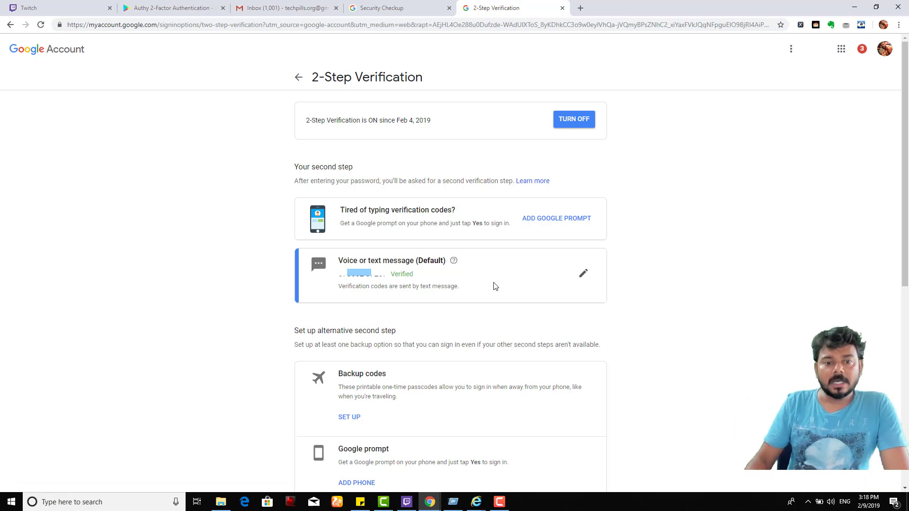
{"action": "mouse_move", "coordinate": [214, 287]}
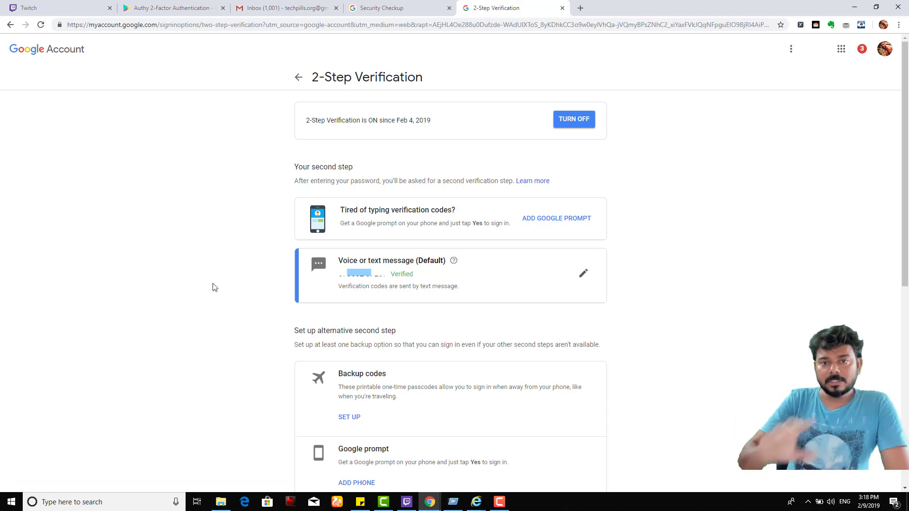
- Scroll down to the alternative second steps to find the Authenticator app
{"action": "scroll", "scroll_direction": "down", "scroll_amount": 3}
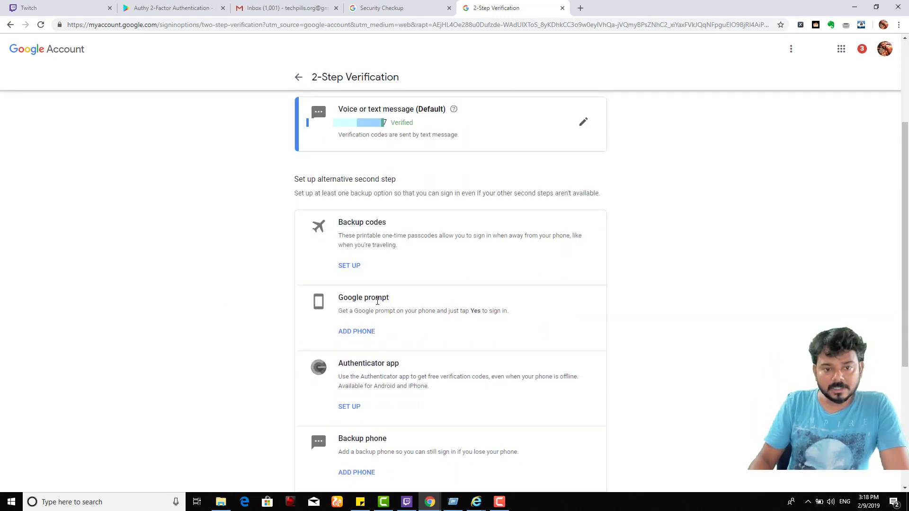
{"action": "mouse_move", "coordinate": [403, 373]}
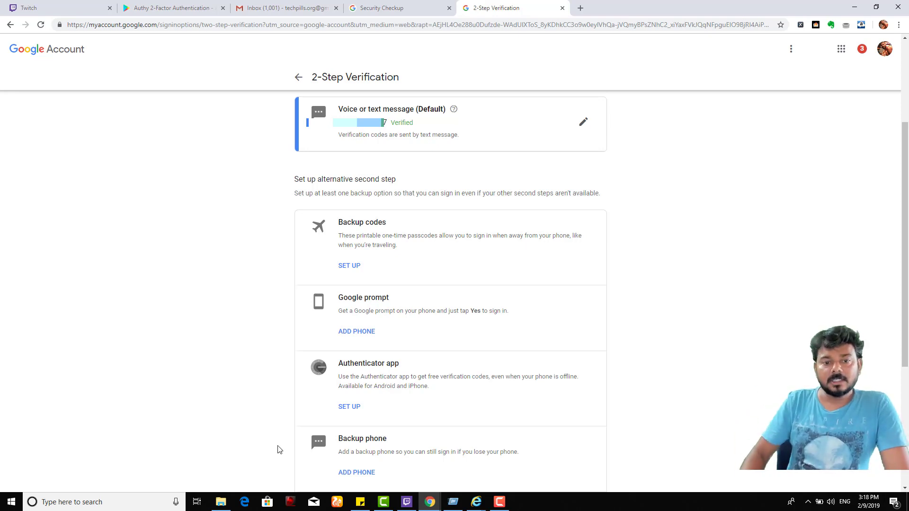
{"action": "mouse_move", "coordinate": [365, 372]}
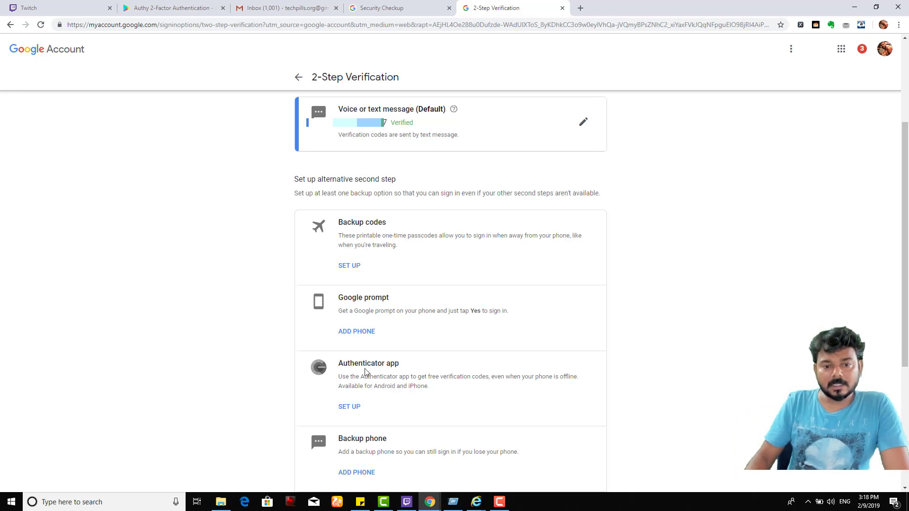
{"action": "scroll", "scroll_direction": "down", "scroll_amount": 3}
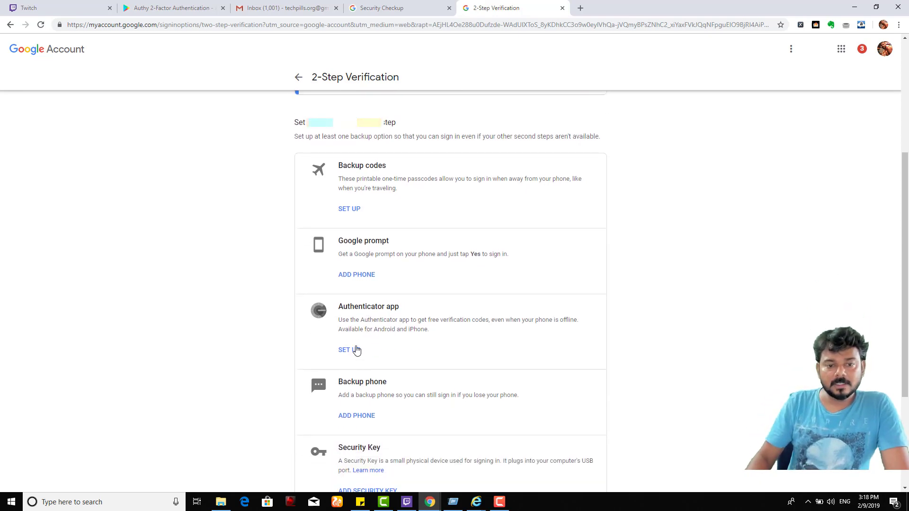
- Begin Authenticator app setup with Android as the phone type
{"action": "left_click", "coordinate": [344, 350]}
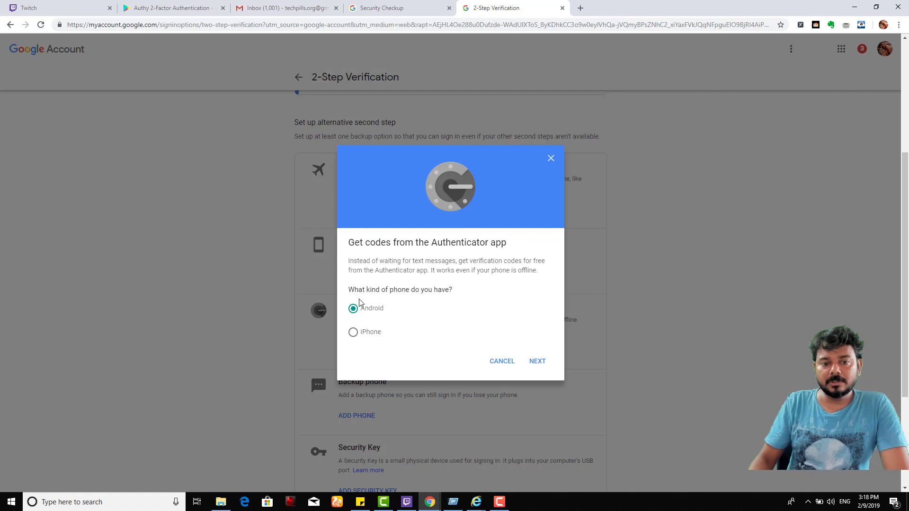
{"action": "left_click", "coordinate": [537, 361]}
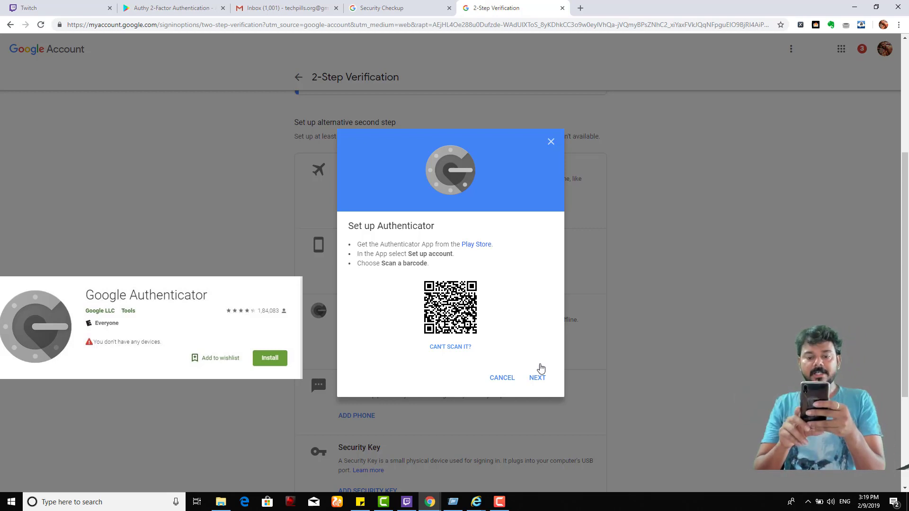
{"action": "mouse_move", "coordinate": [539, 386]}
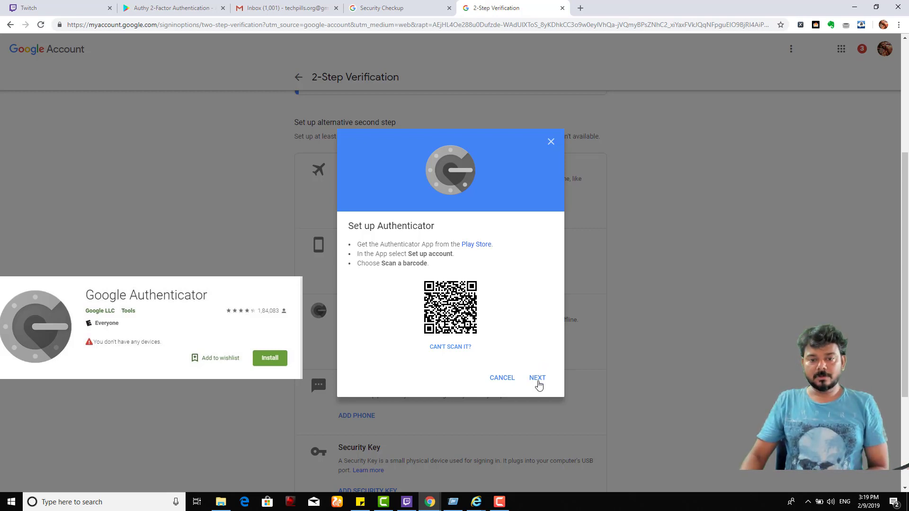
{"action": "left_click", "coordinate": [537, 378]}
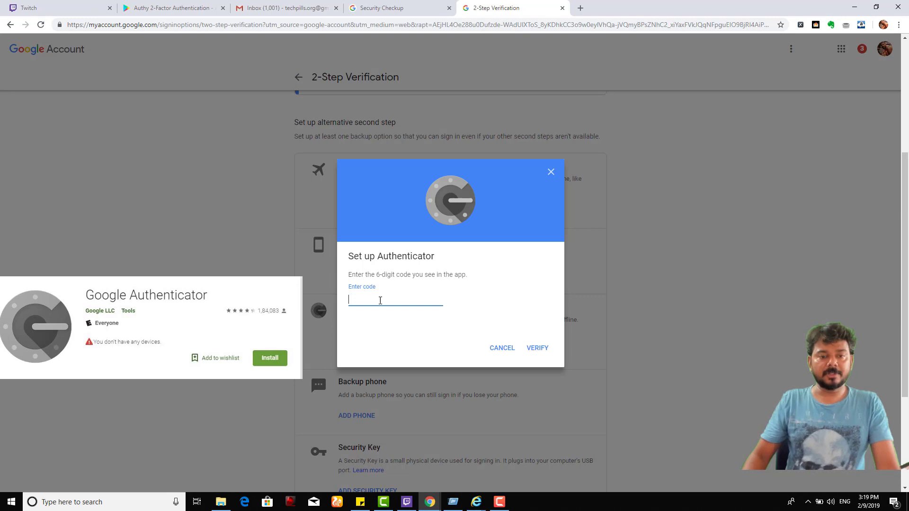
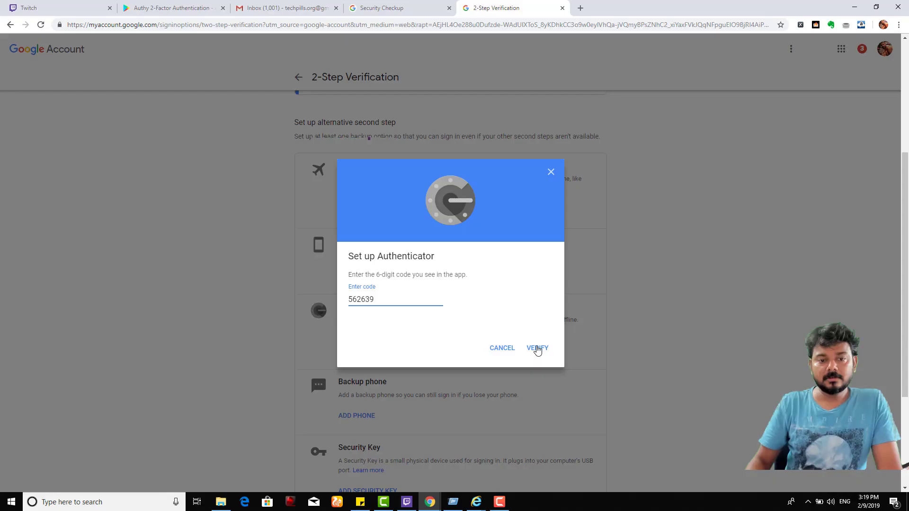
{"action": "left_click", "coordinate": [537, 348]}
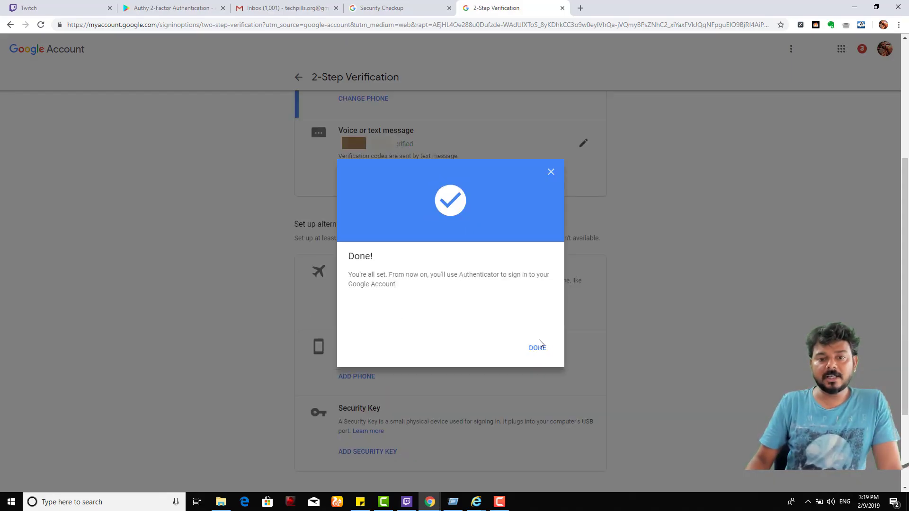
{"action": "left_click", "coordinate": [536, 348]}
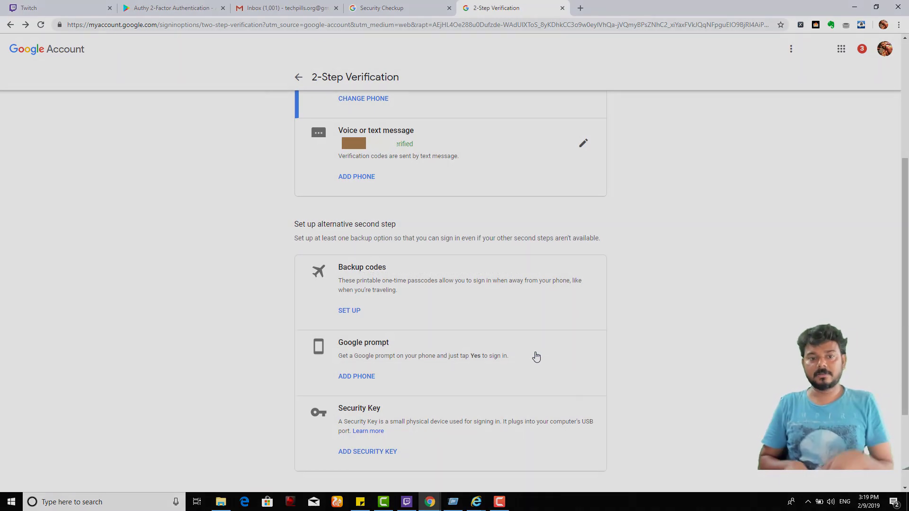
- Return to the top of the 2-Step Verification page and pick an option from Chrome's menu
{"action": "scroll", "scroll_direction": "up", "scroll_amount": 3}
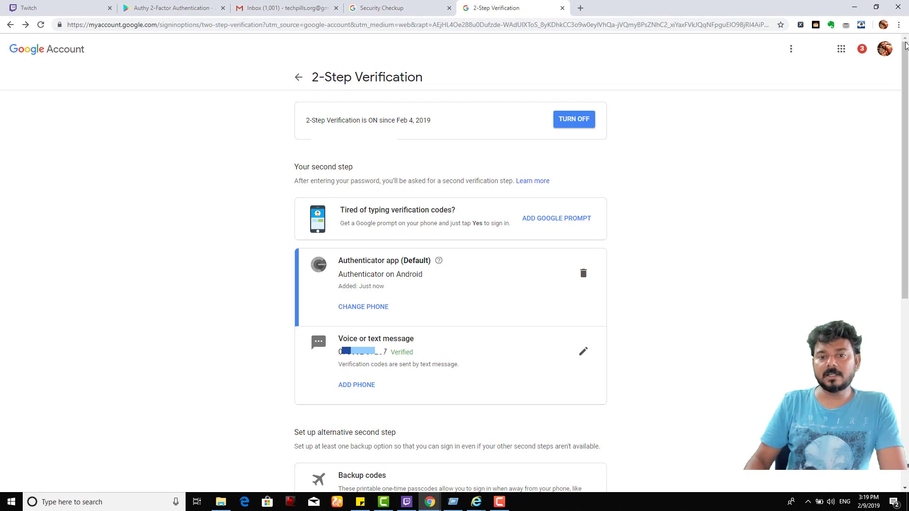
{"action": "left_click", "coordinate": [899, 24]}
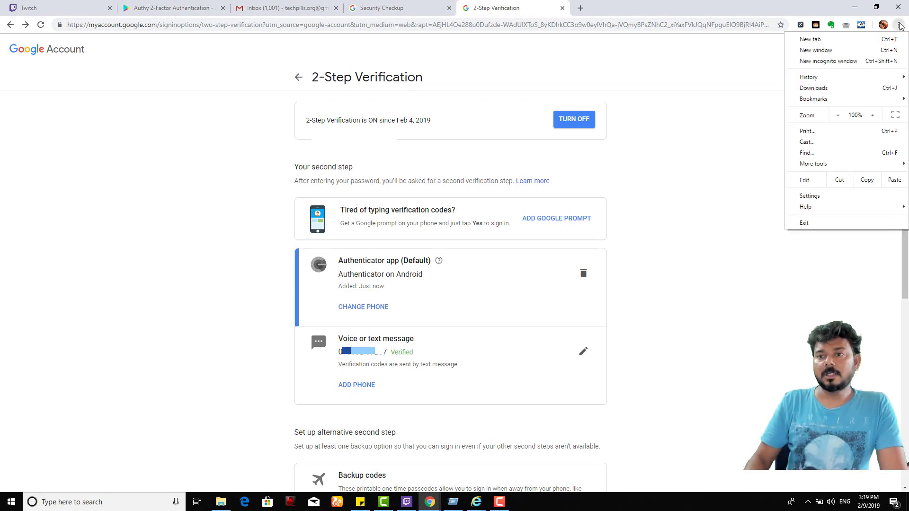
{"action": "left_click", "coordinate": [828, 61]}
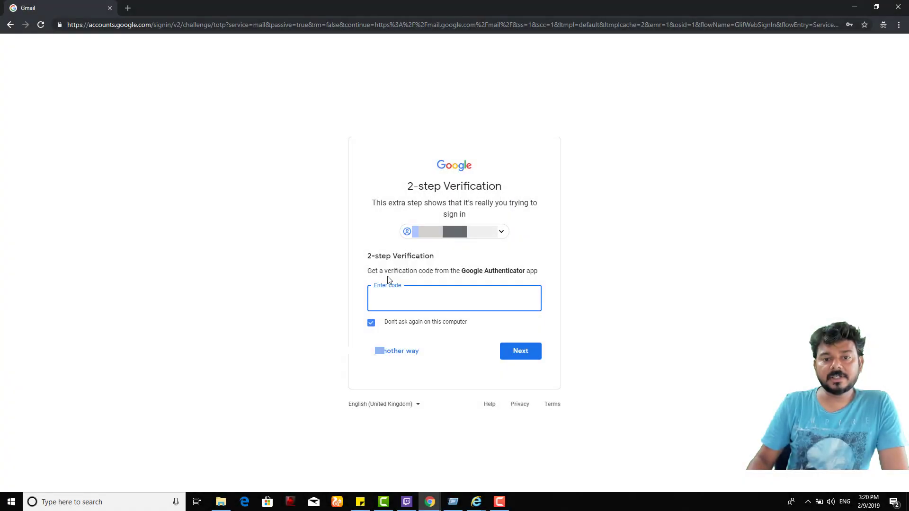
{"action": "mouse_move", "coordinate": [432, 315]}
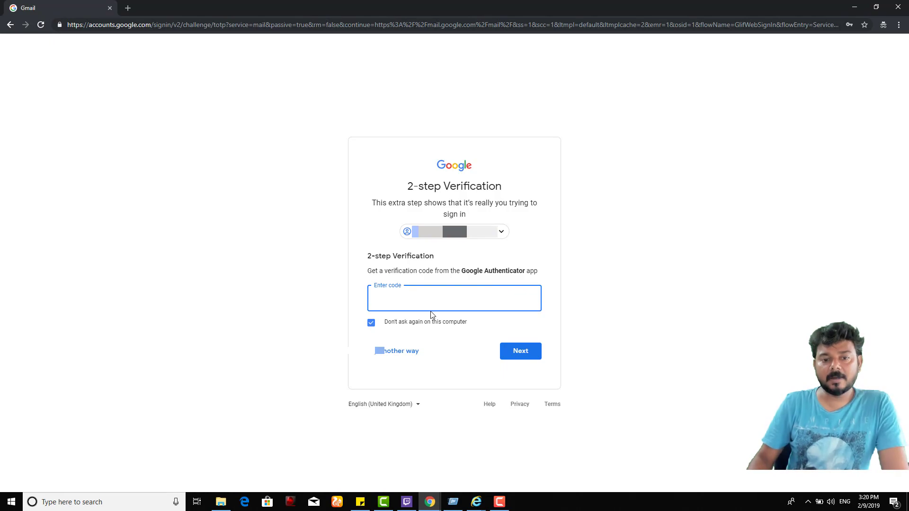
{"action": "left_click", "coordinate": [455, 298]}
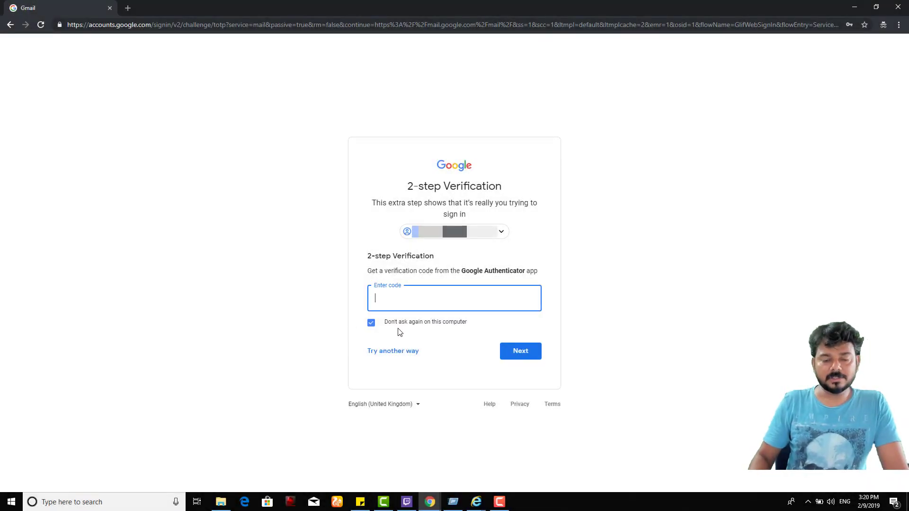
{"action": "mouse_move", "coordinate": [407, 303]}
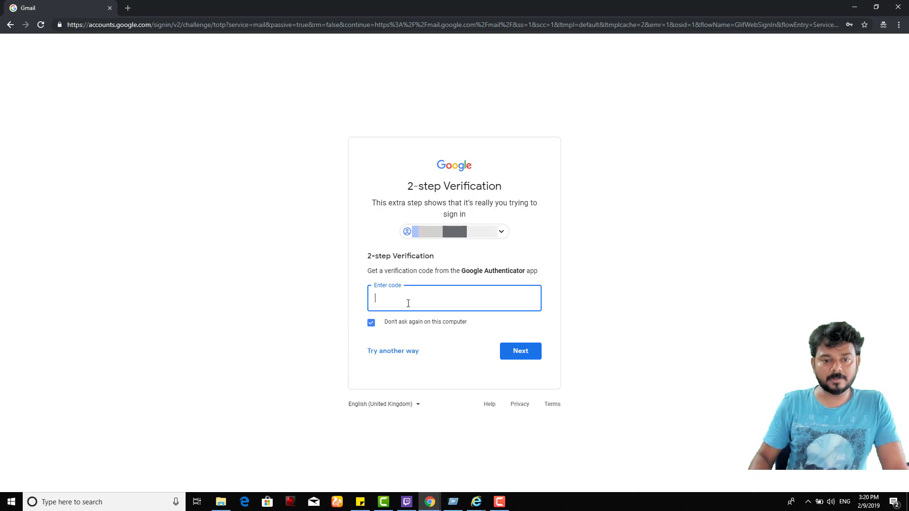
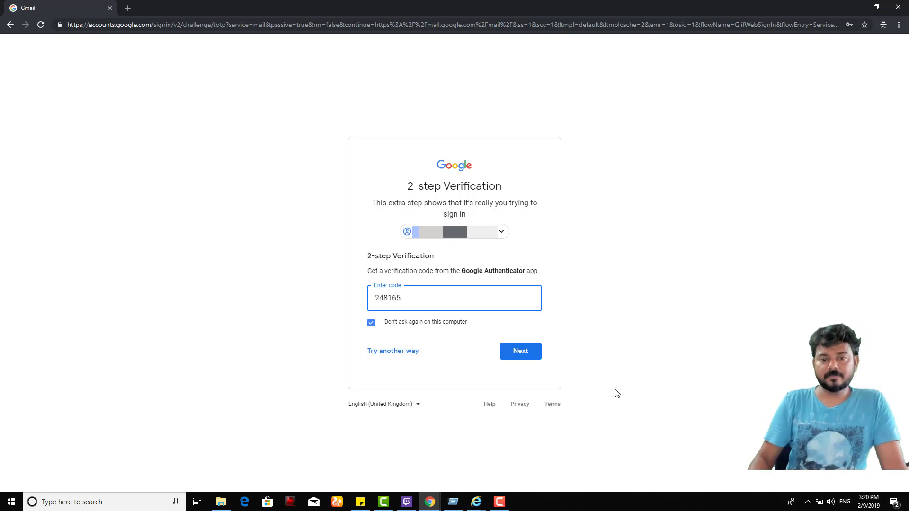
{"action": "left_click", "coordinate": [520, 351]}
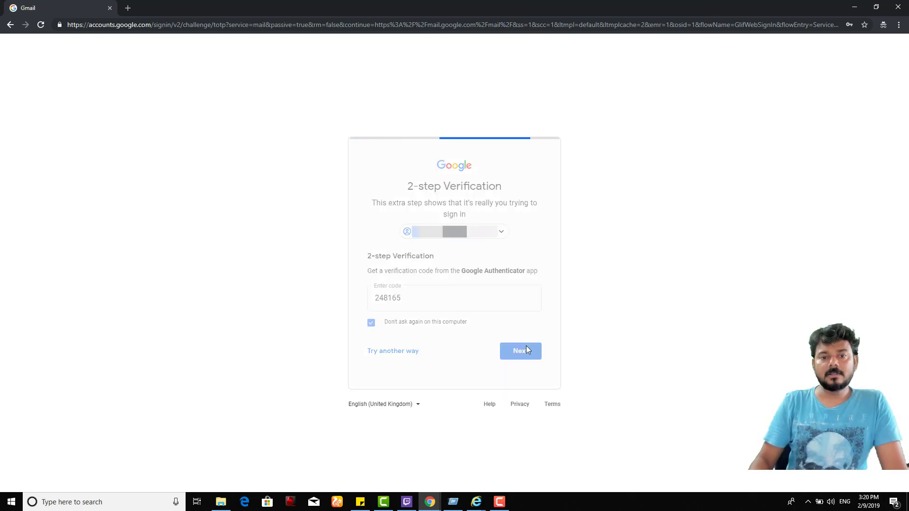
{"action": "left_click", "coordinate": [520, 351]}
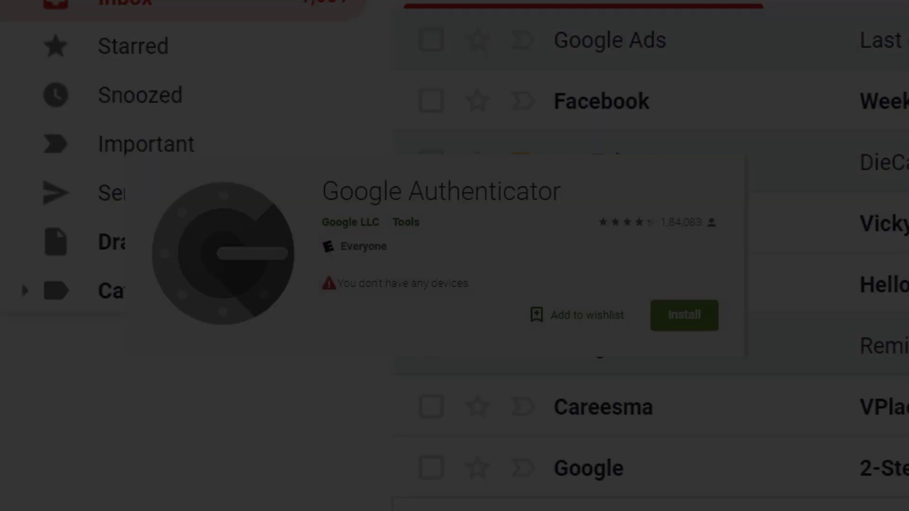